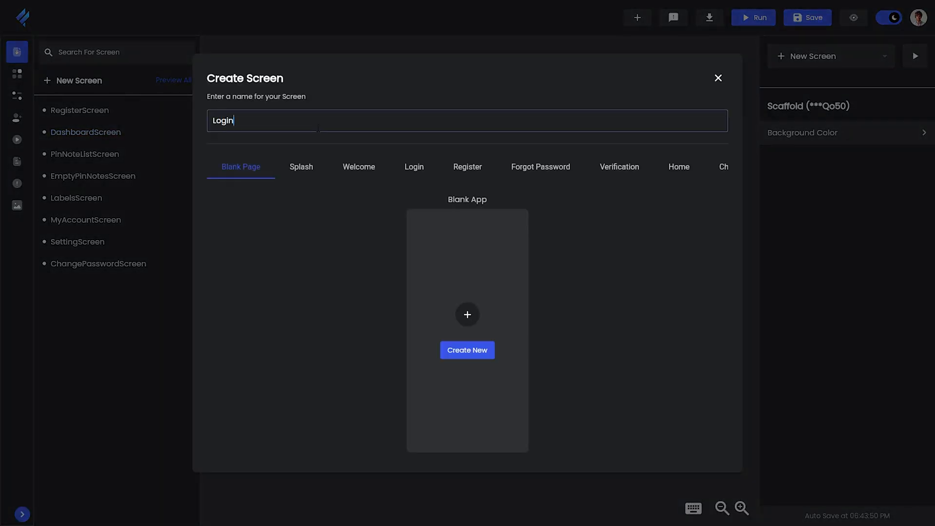
# Step: Create the blank LoginScreen and bring up the Widgets panel
pyautogui.click(467, 350)
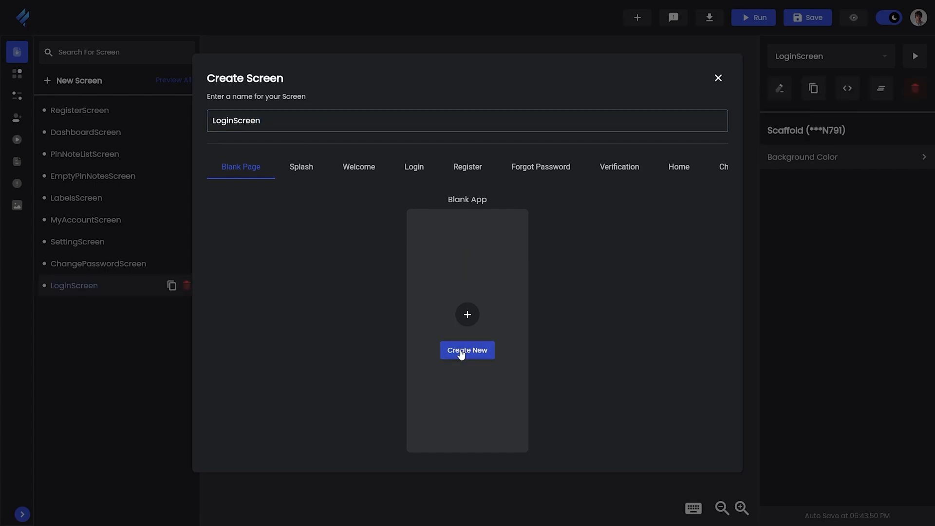
pyautogui.click(467, 351)
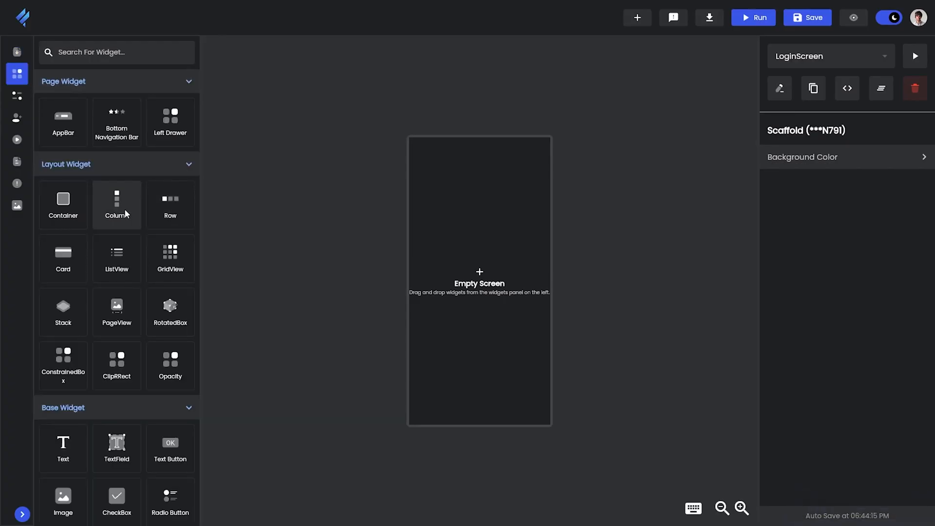
# Step: Add a Column with padding 1 and a 'Login' Text at font size 22
pyautogui.moveTo(116, 200); pyautogui.dragTo(478, 281)
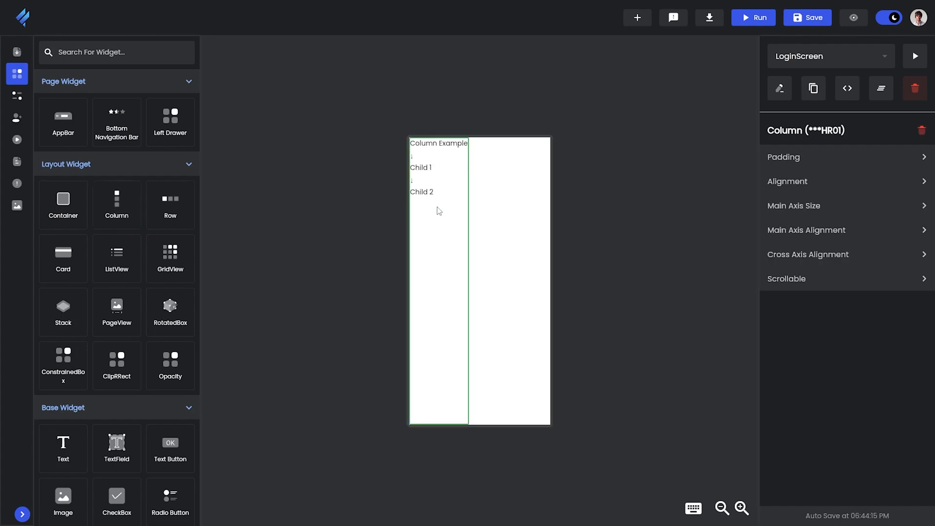
pyautogui.click(784, 157)
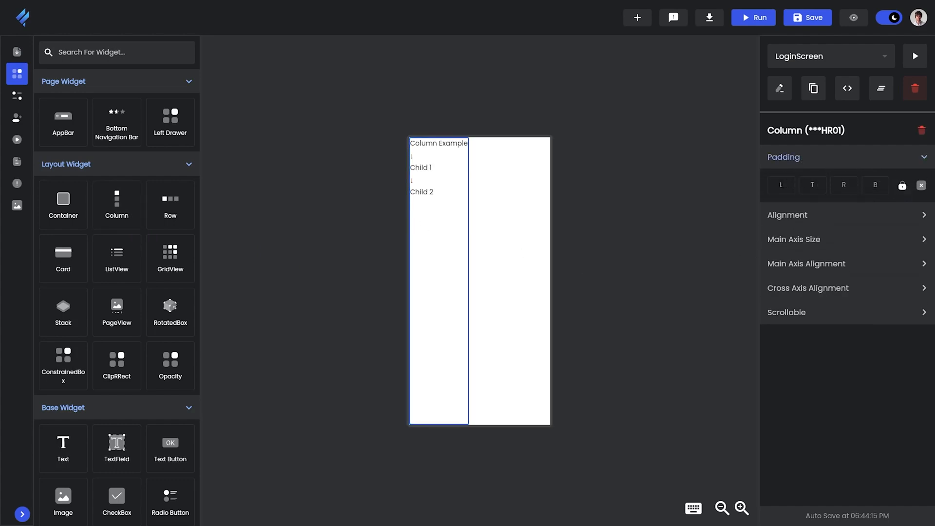
pyautogui.write('1')
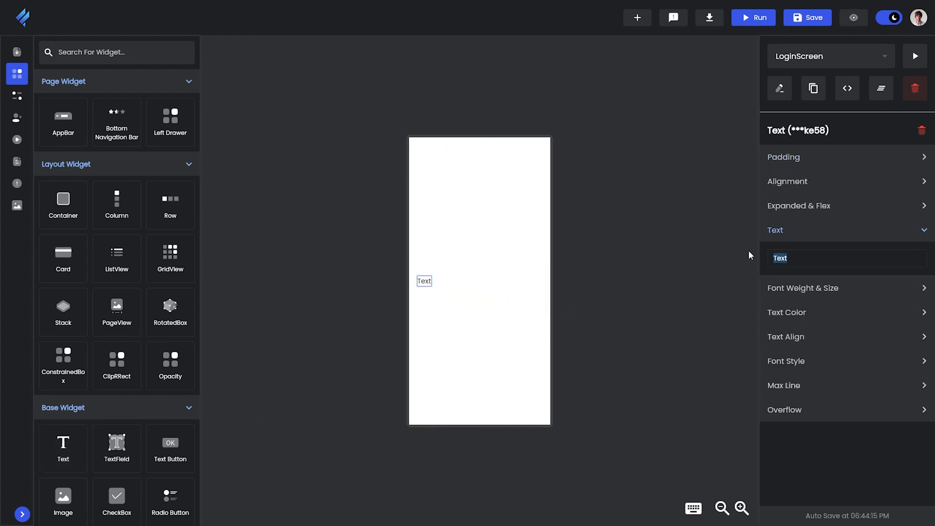
pyautogui.write('Login')
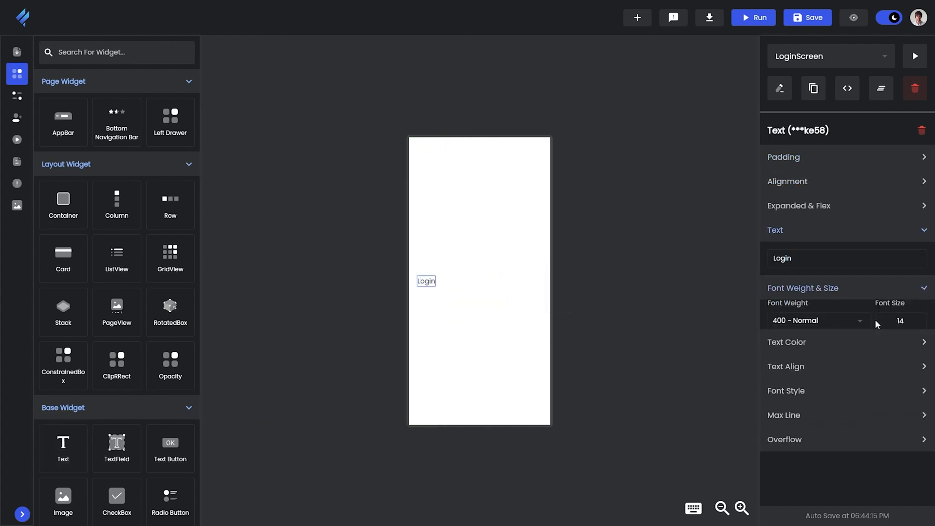
pyautogui.write('22')
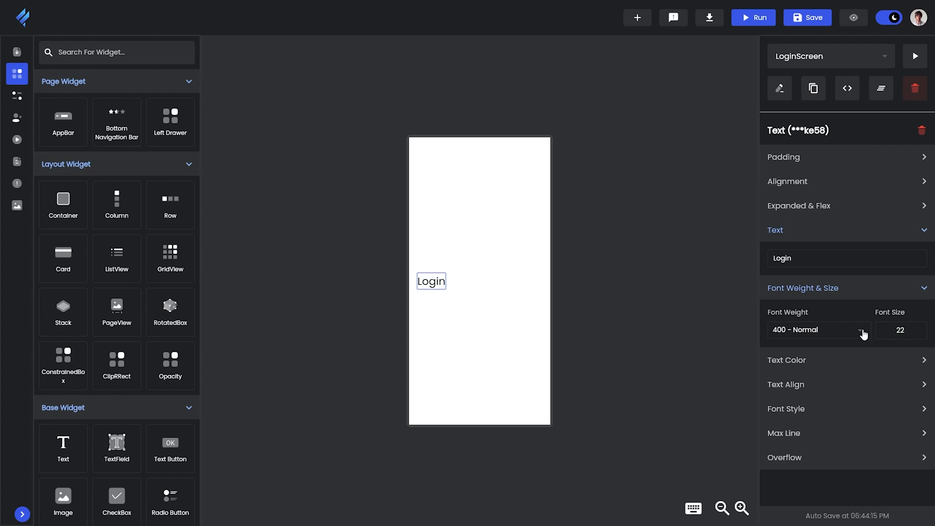
pyautogui.click(818, 329)
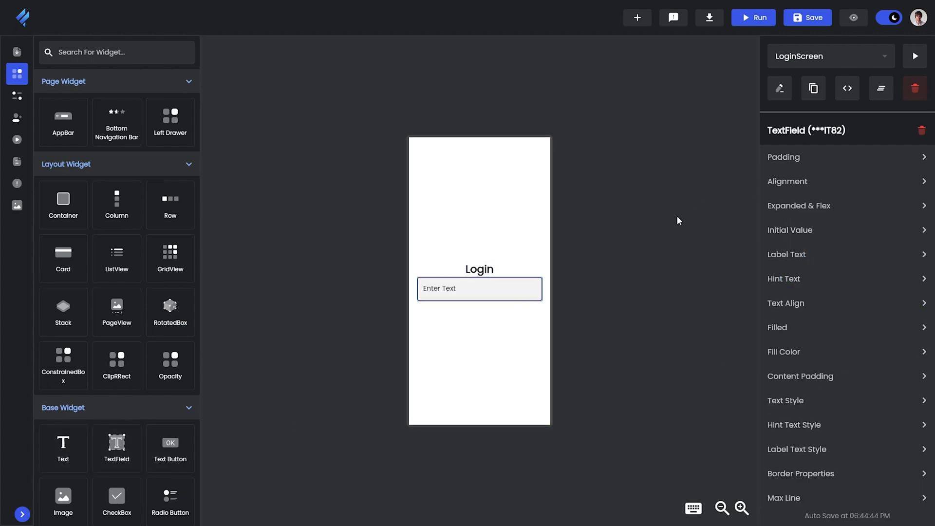
# Step: Set the Login title's horizontal alignment to -1 (left)
pyautogui.click(479, 269)
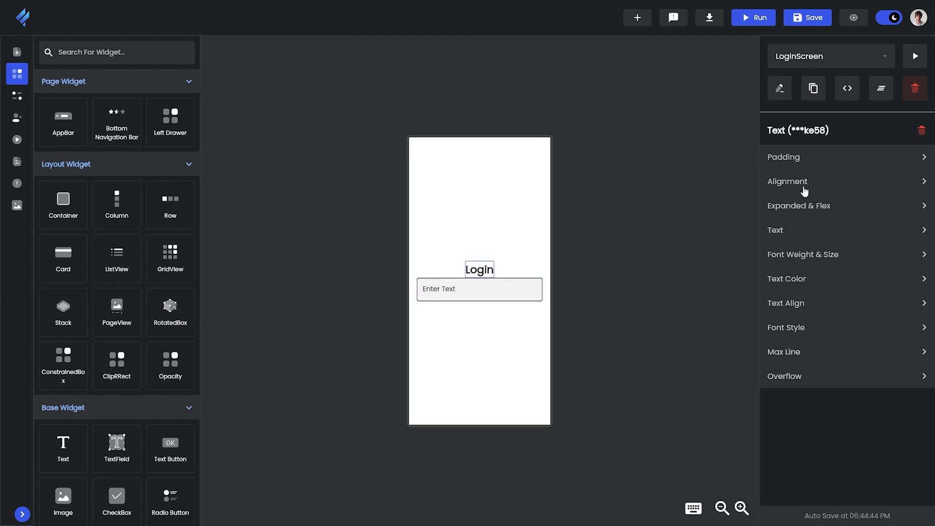
pyautogui.click(787, 181)
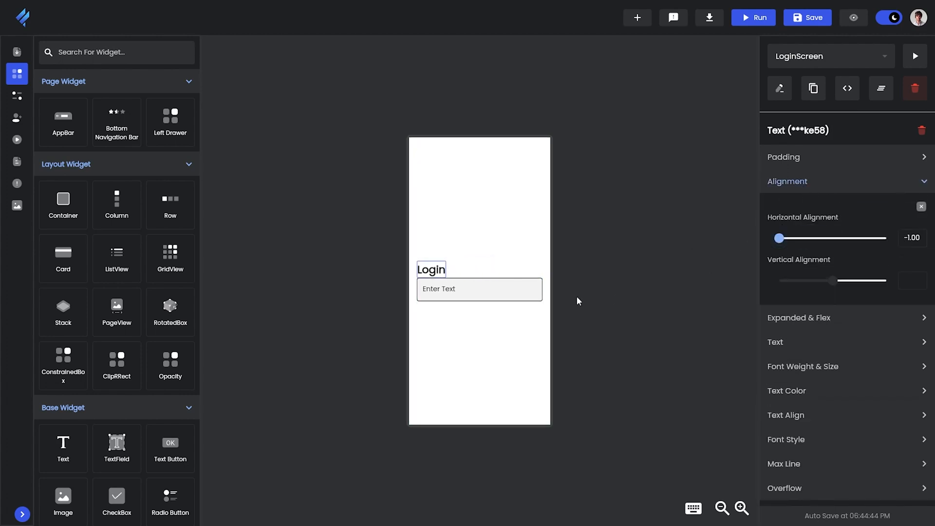
pyautogui.click(479, 289)
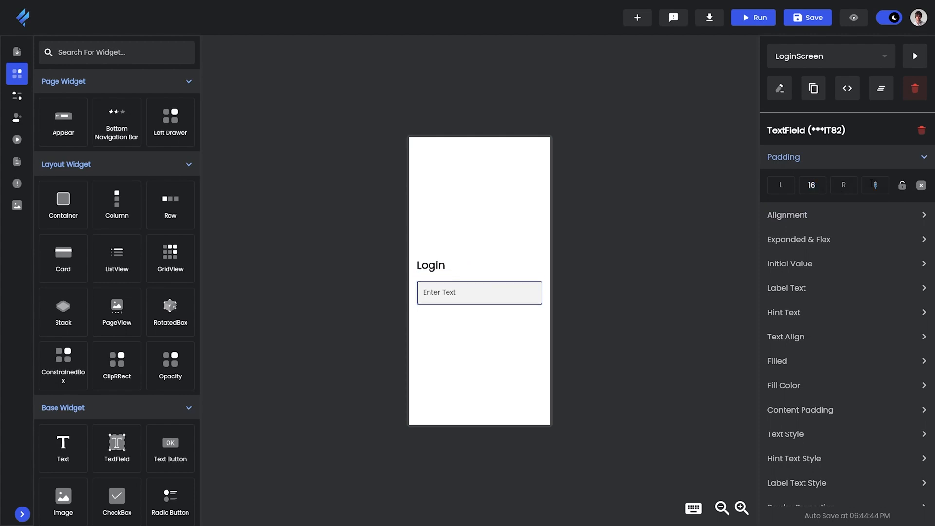
pyautogui.click(844, 186)
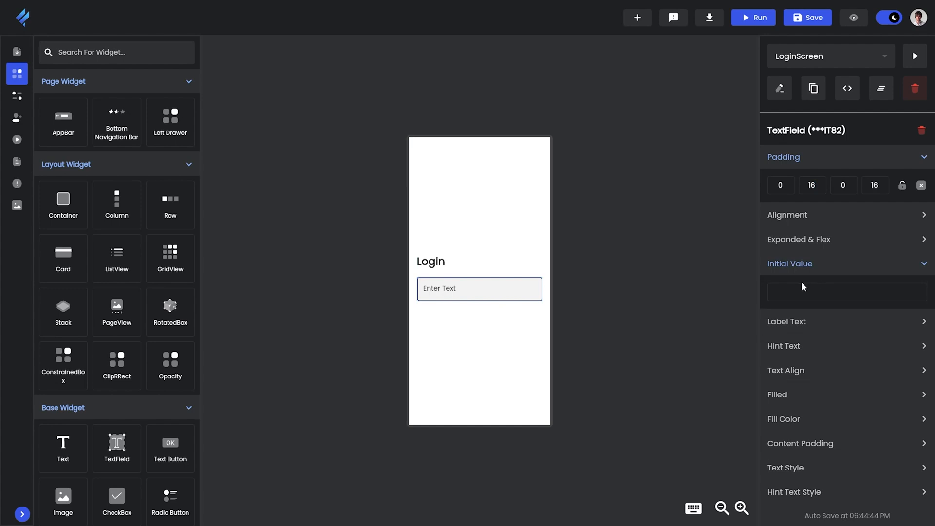
pyautogui.write('john')
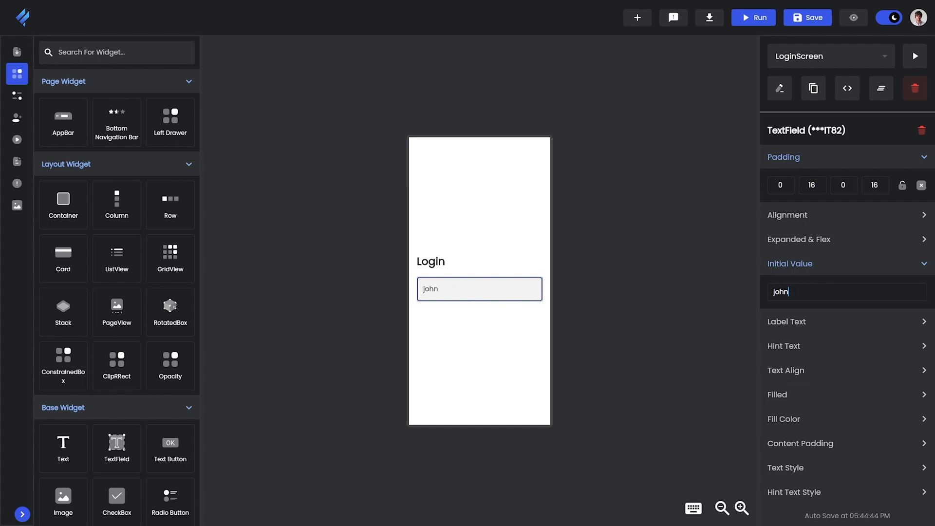
pyautogui.write('@gmail.com')
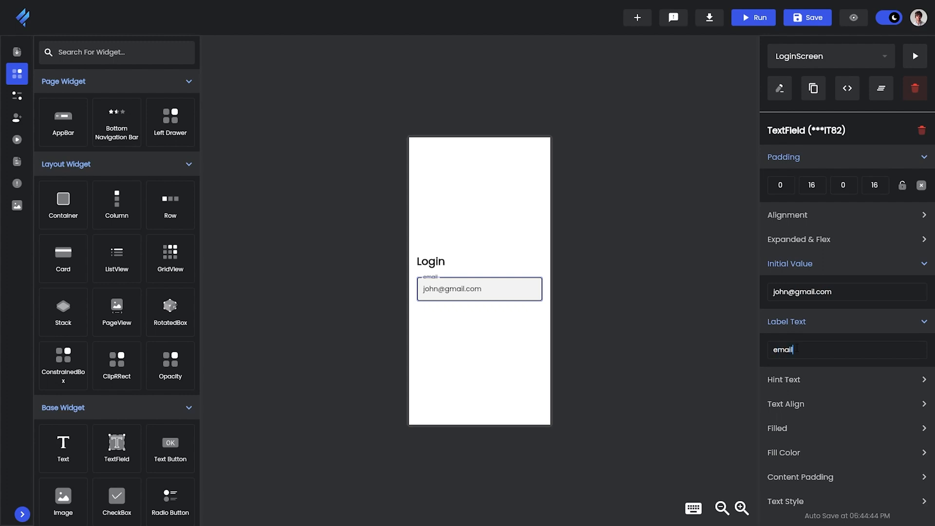
pyautogui.scroll(-3)
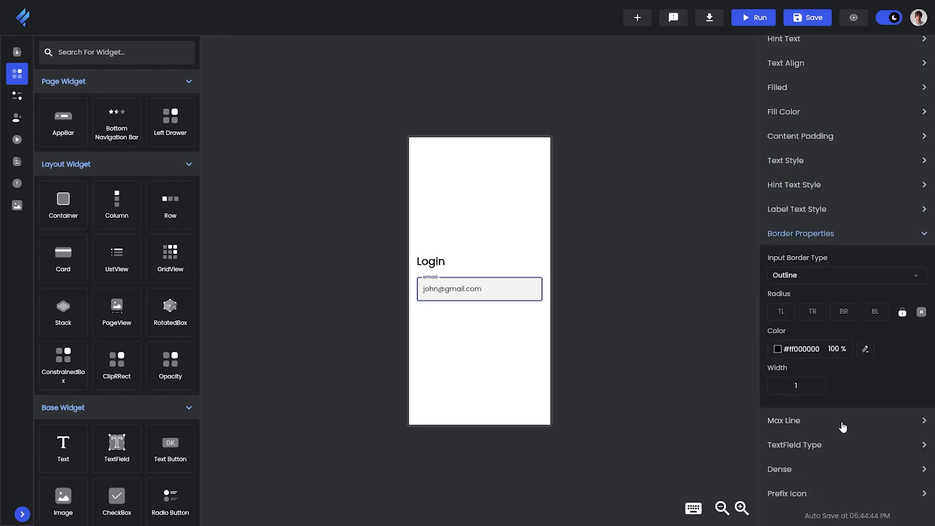
pyautogui.scroll(-3)
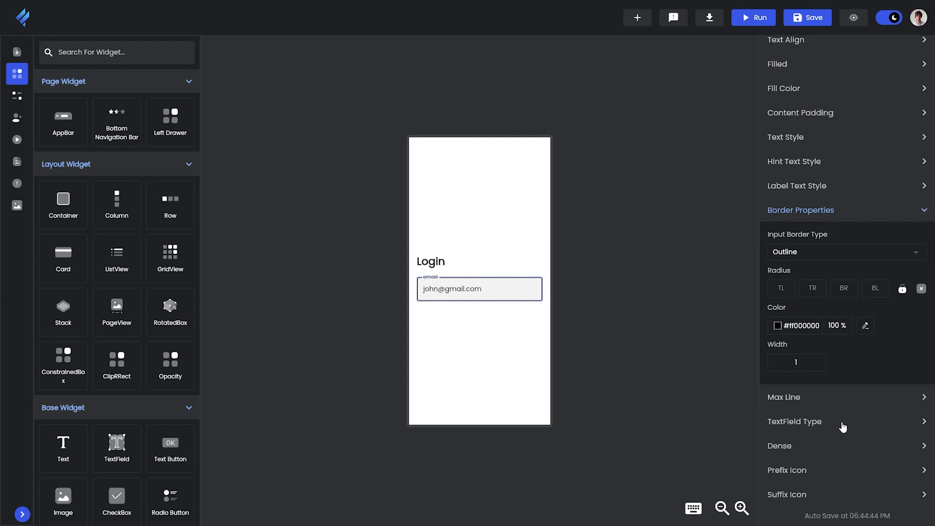
pyautogui.moveTo(331, 364)
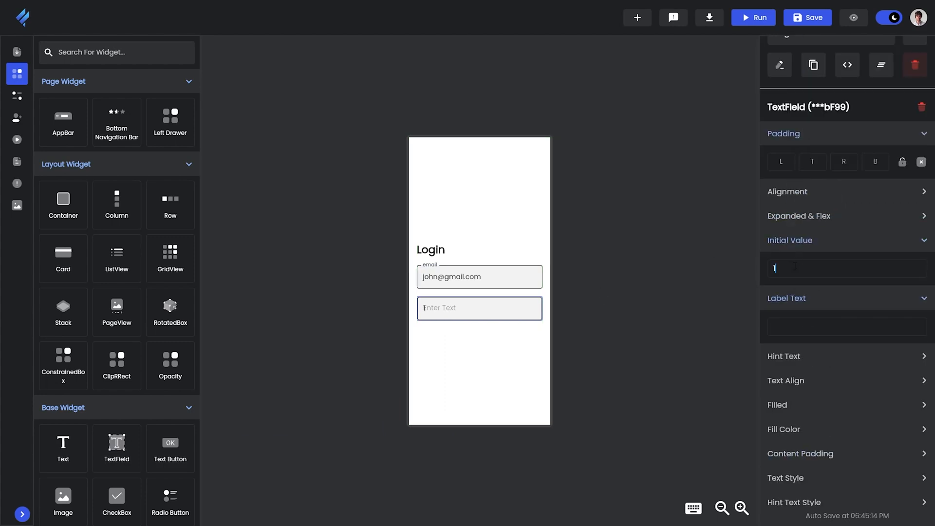
pyautogui.write('password')
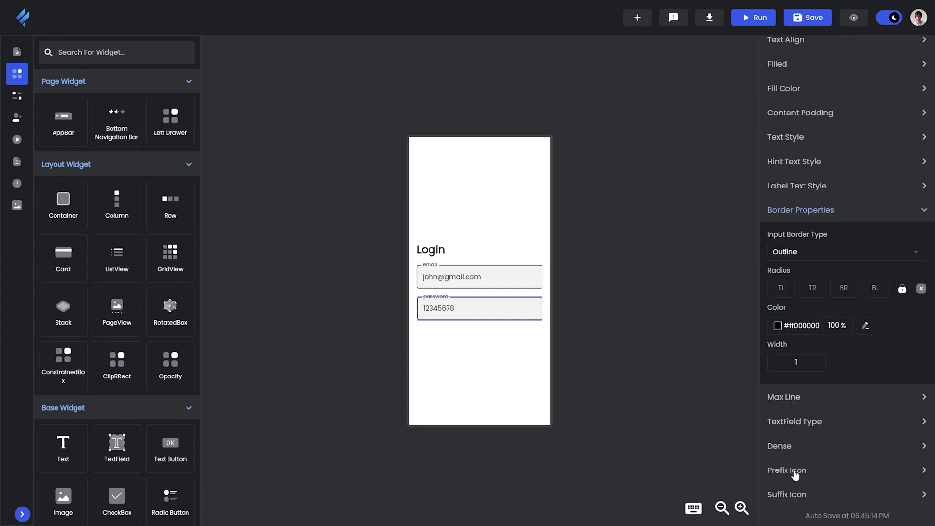
pyautogui.click(776, 448)
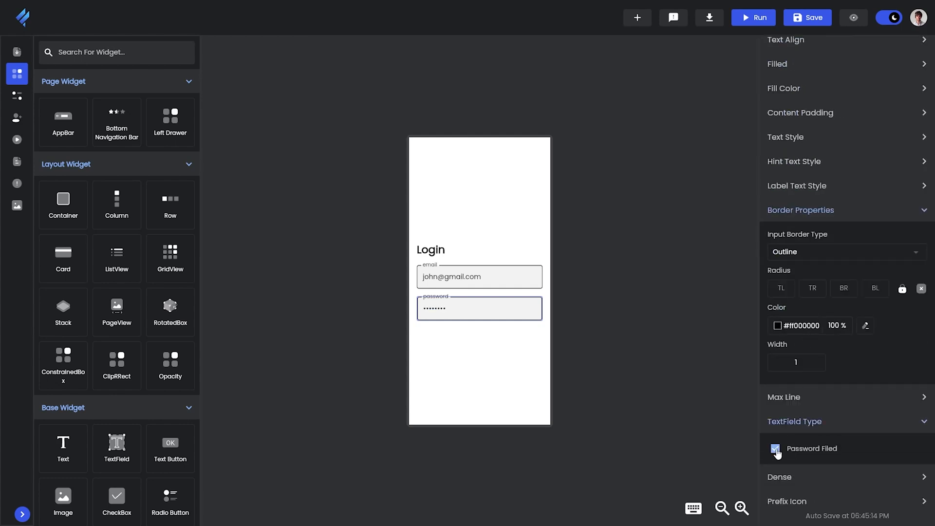
pyautogui.click(776, 449)
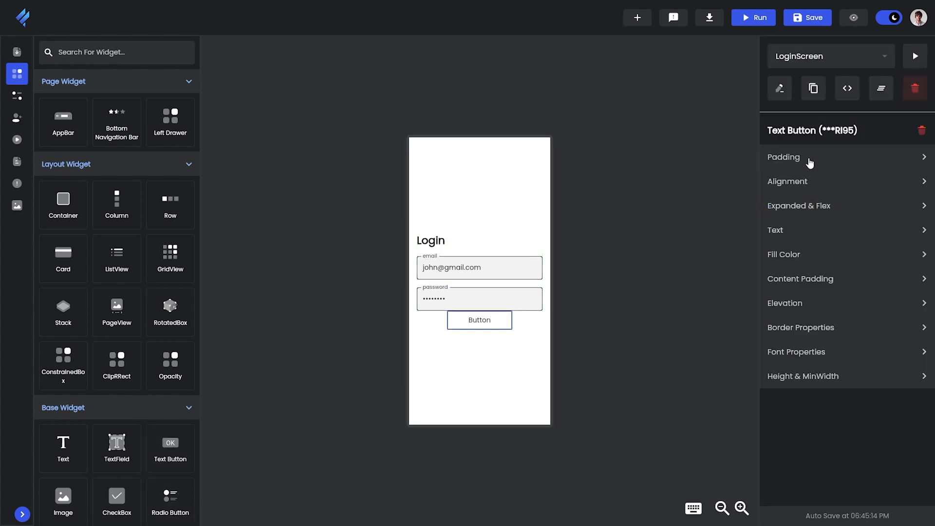
# Step: Style the text button full-width, dark navy and rounded, with label size 12
pyautogui.click(783, 157)
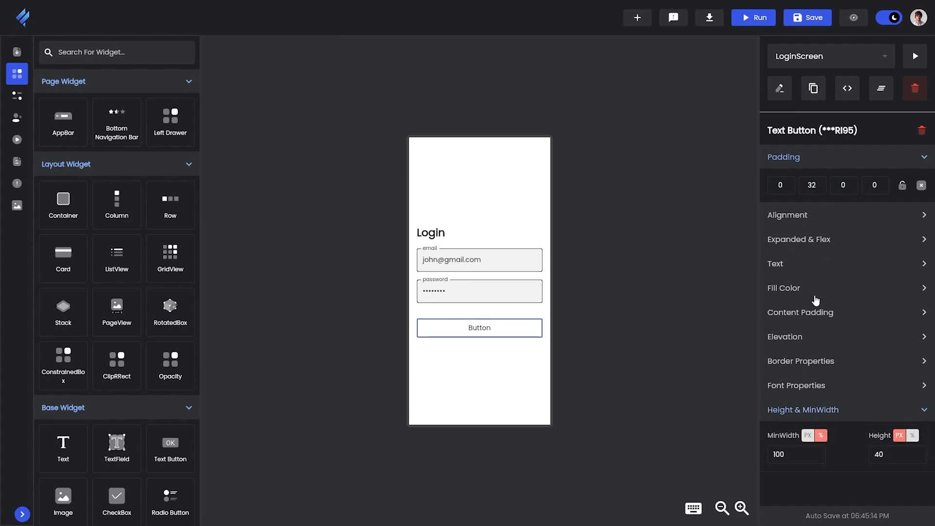
pyautogui.click(784, 288)
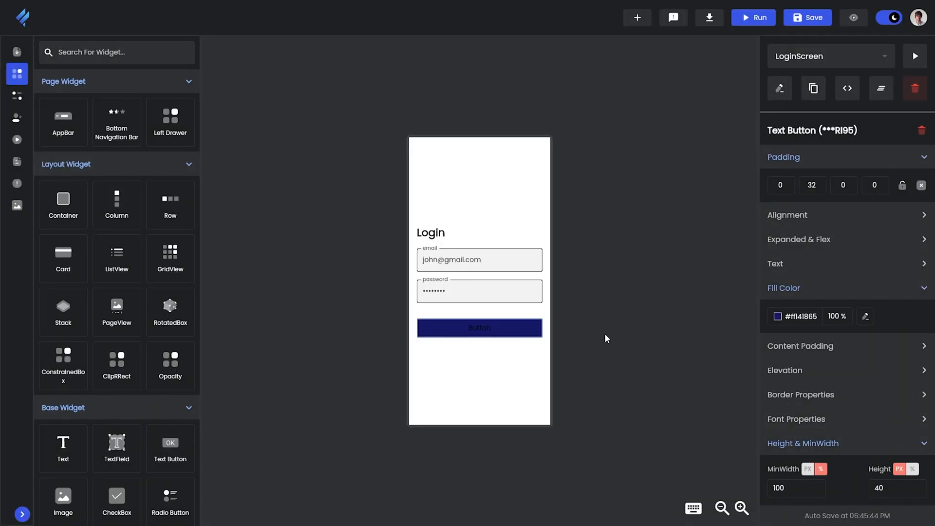
pyautogui.click(801, 394)
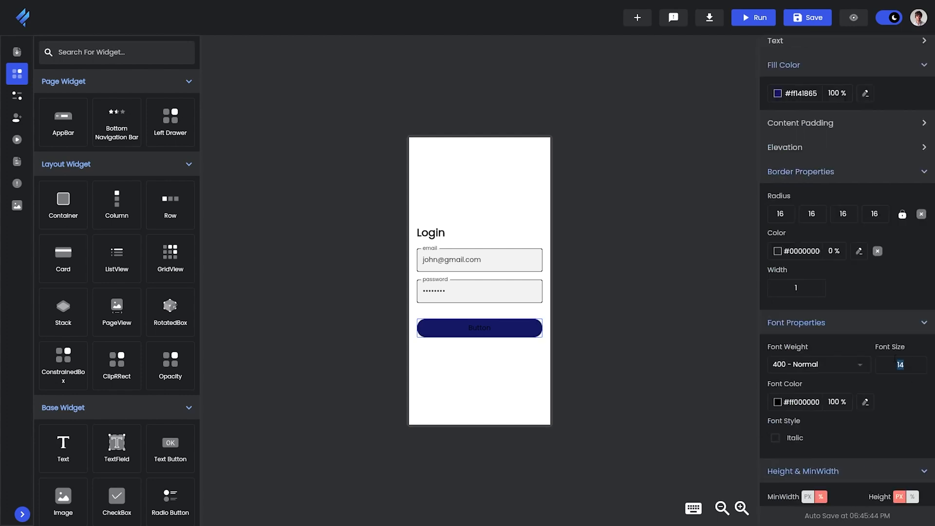
pyautogui.write('12')
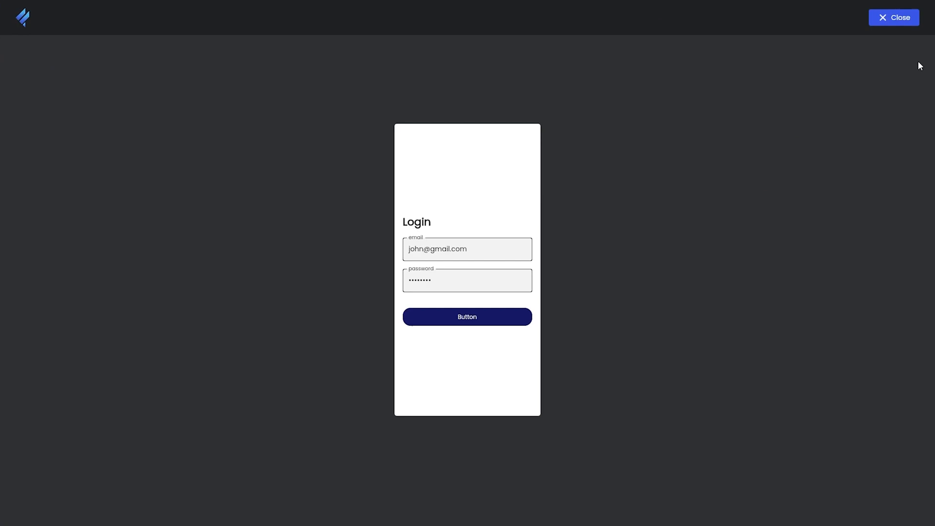
pyautogui.click(894, 18)
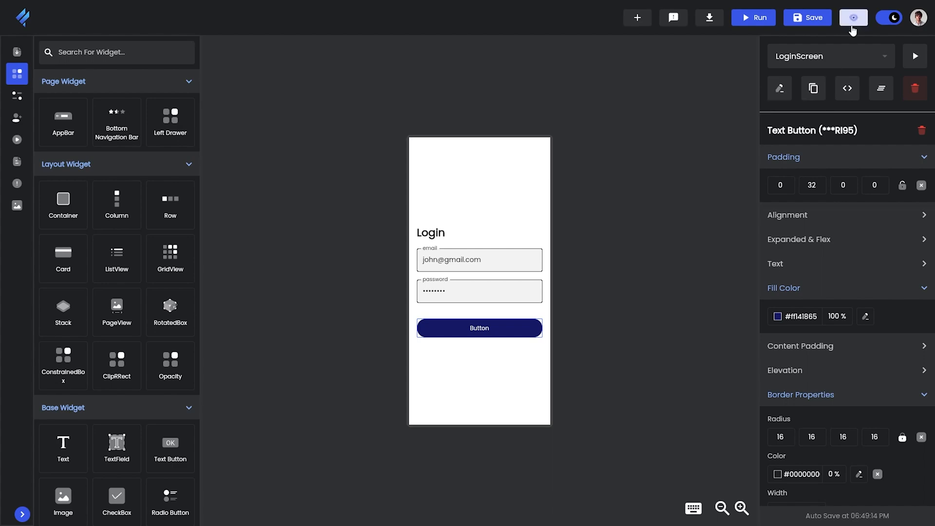
pyautogui.click(853, 17)
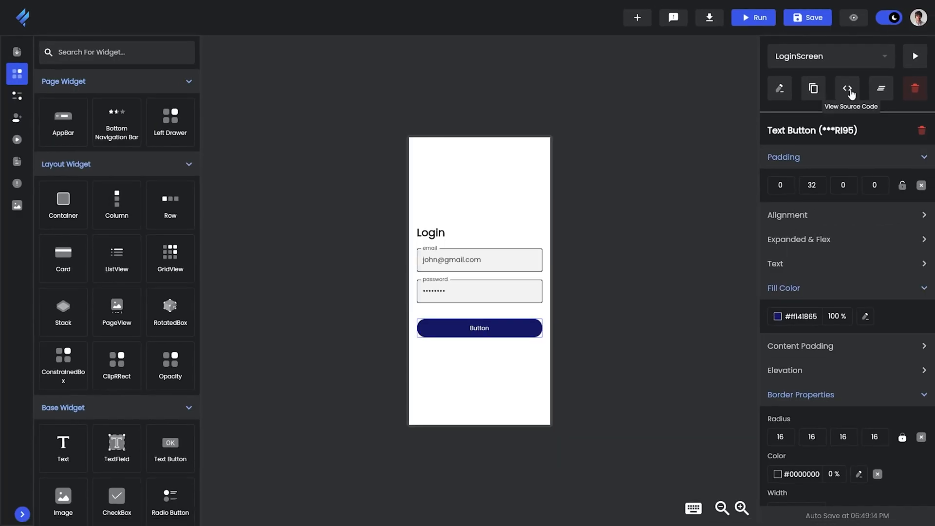
# Step: View LoginScreen's generated Dart source code
pyautogui.click(847, 88)
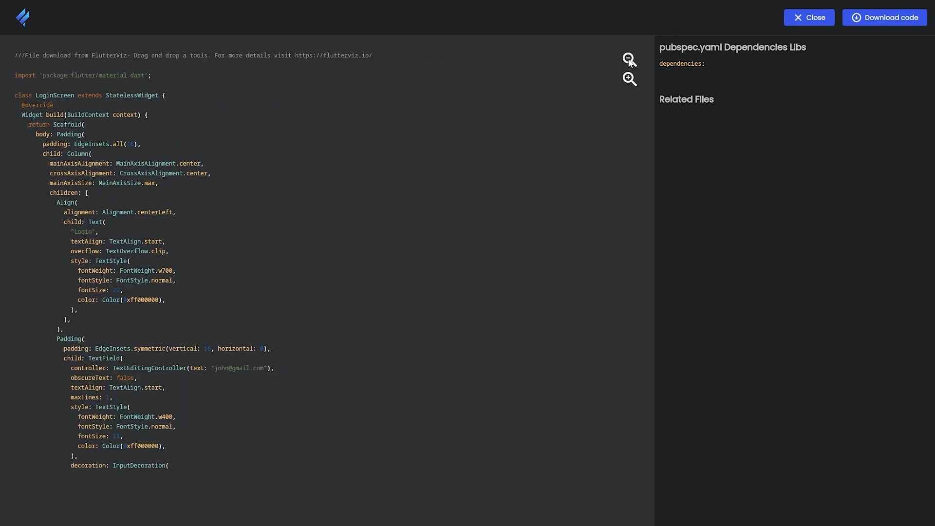
pyautogui.moveTo(776, 69)
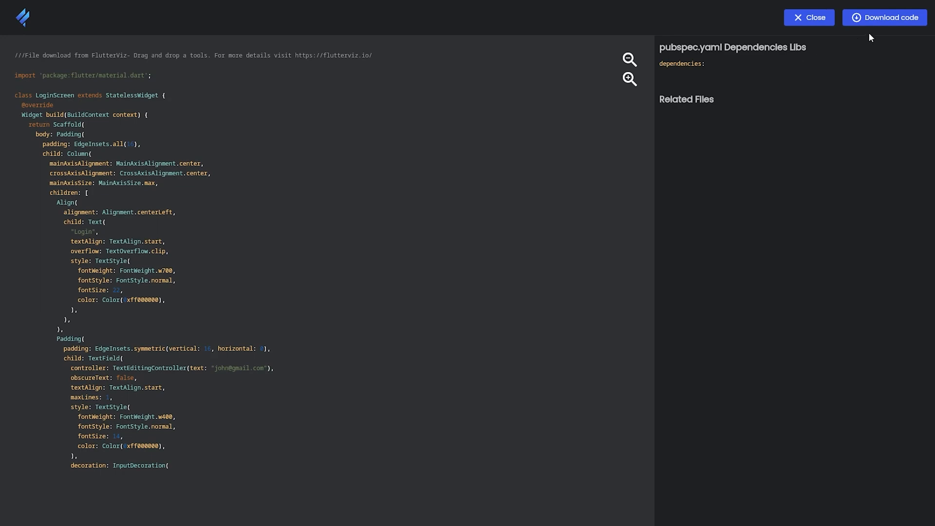
pyautogui.click(890, 17)
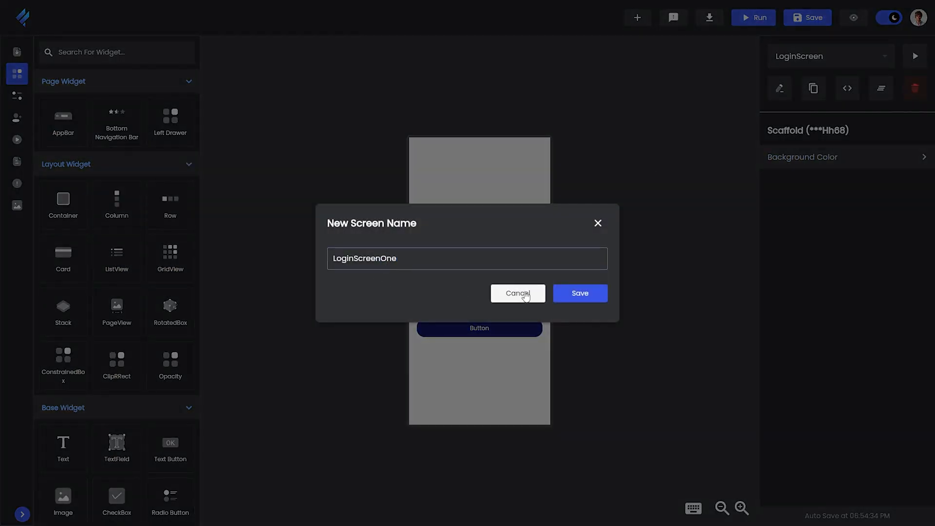
# Step: Dismiss the new-screen prompt and clone the login screen as LoginScreenClone
pyautogui.click(579, 293)
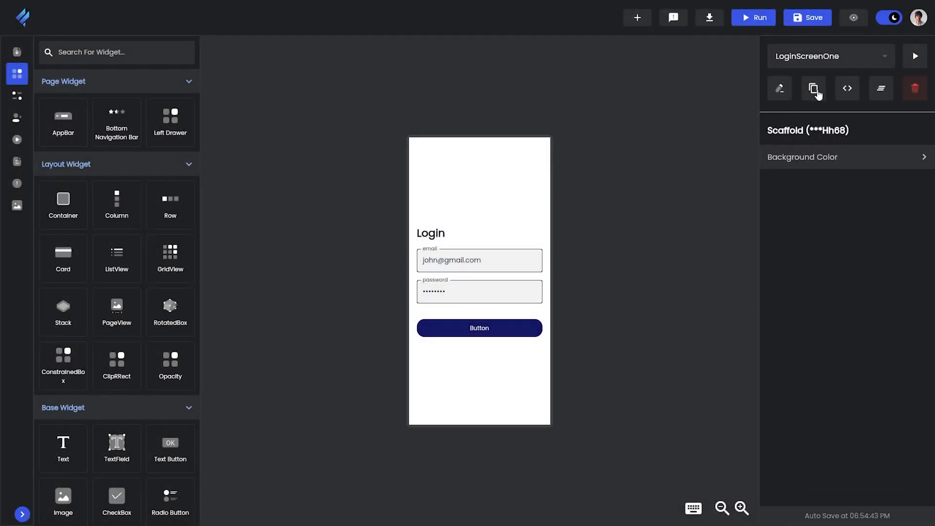
pyautogui.click(813, 88)
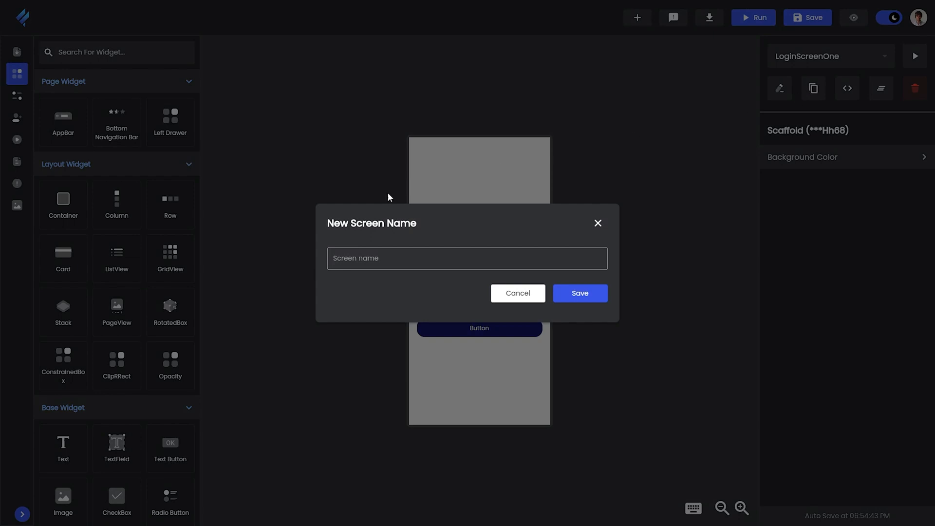
pyautogui.click(467, 258)
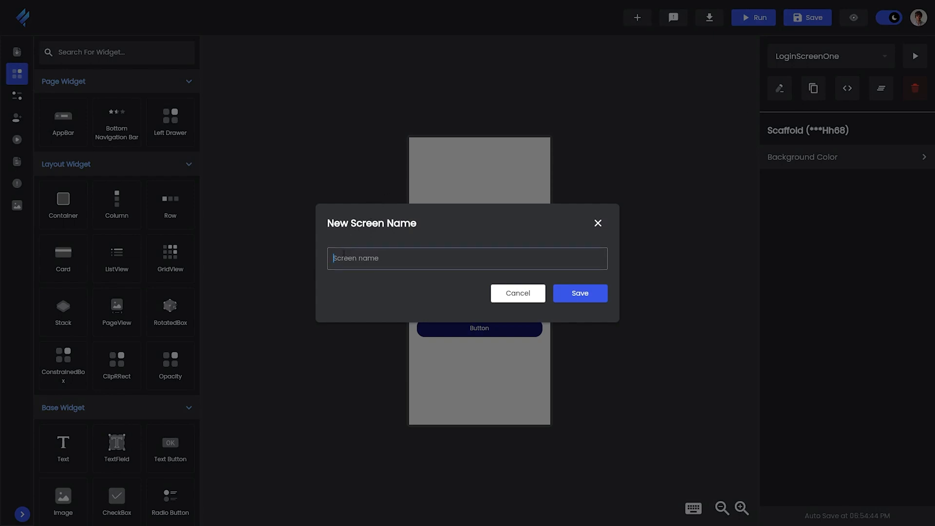
pyautogui.write('LoginScreenC')
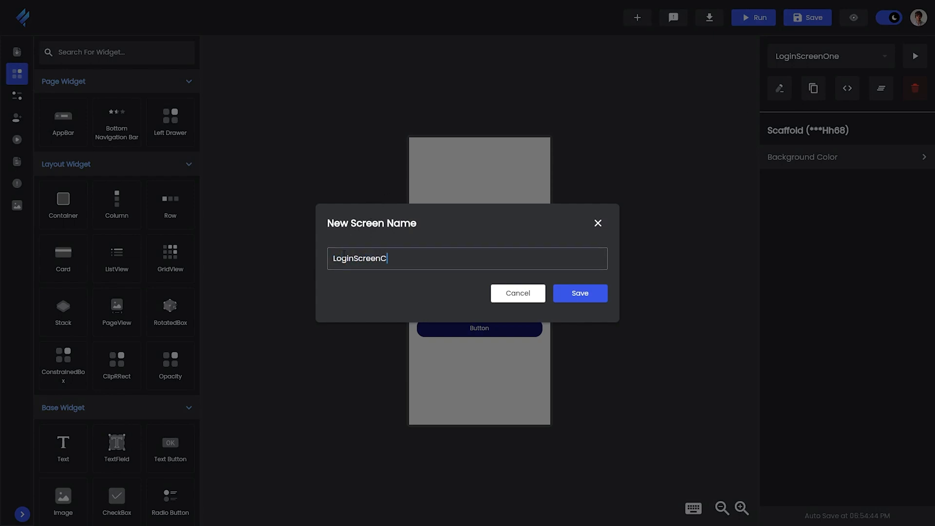
pyautogui.click(578, 293)
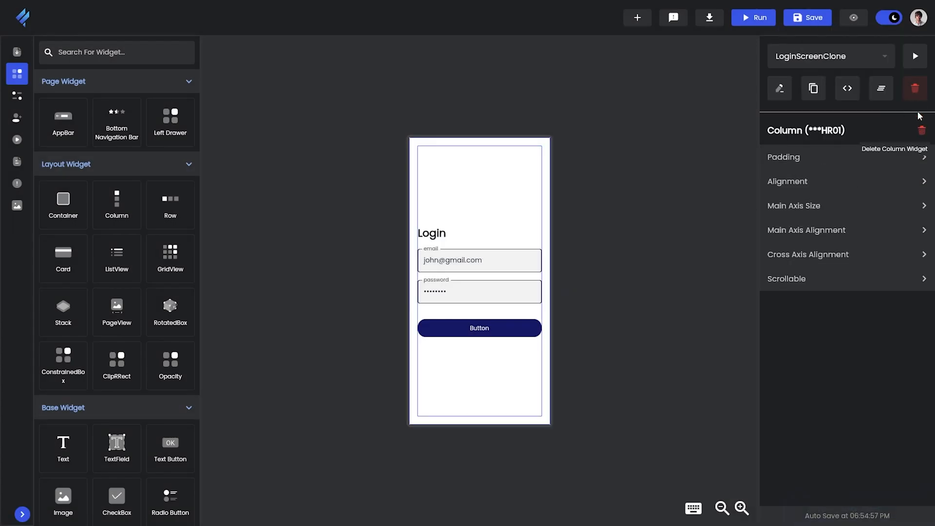
pyautogui.moveTo(916, 88)
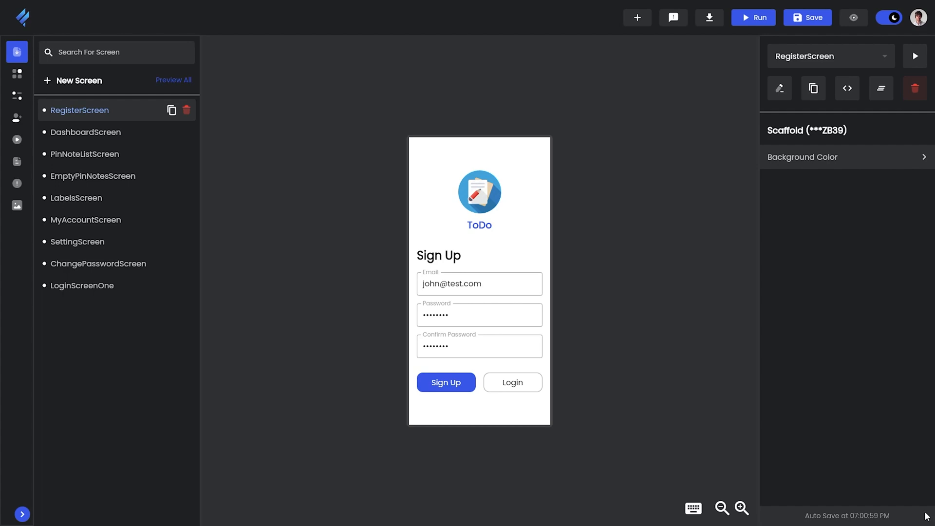
pyautogui.moveTo(599, 145)
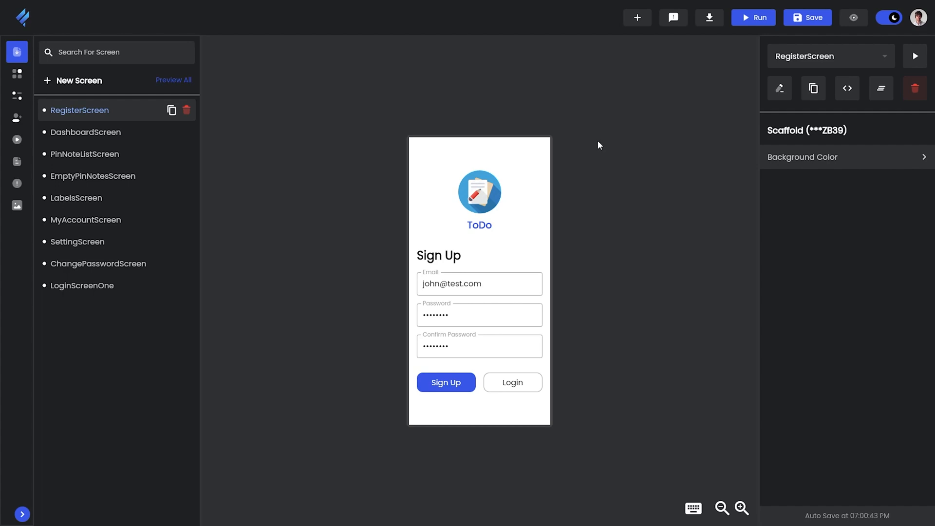
pyautogui.moveTo(654, 48)
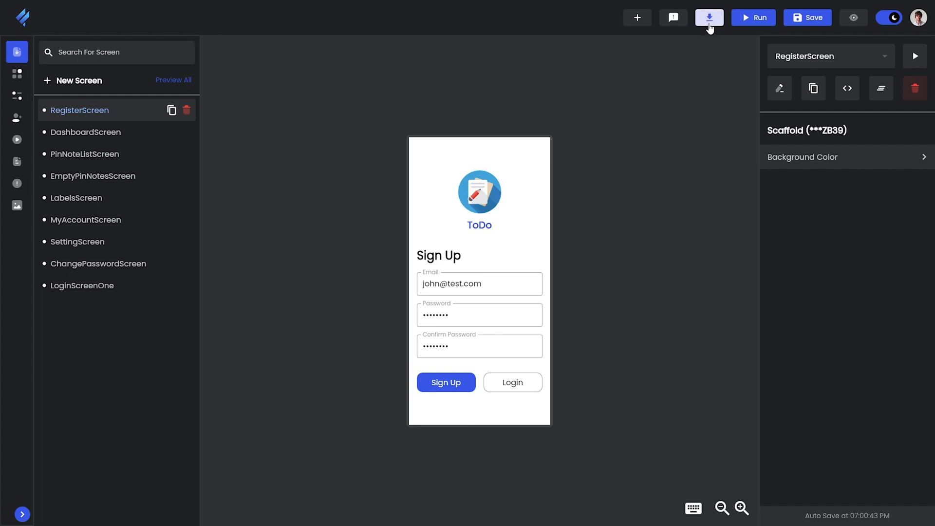
pyautogui.moveTo(709, 17)
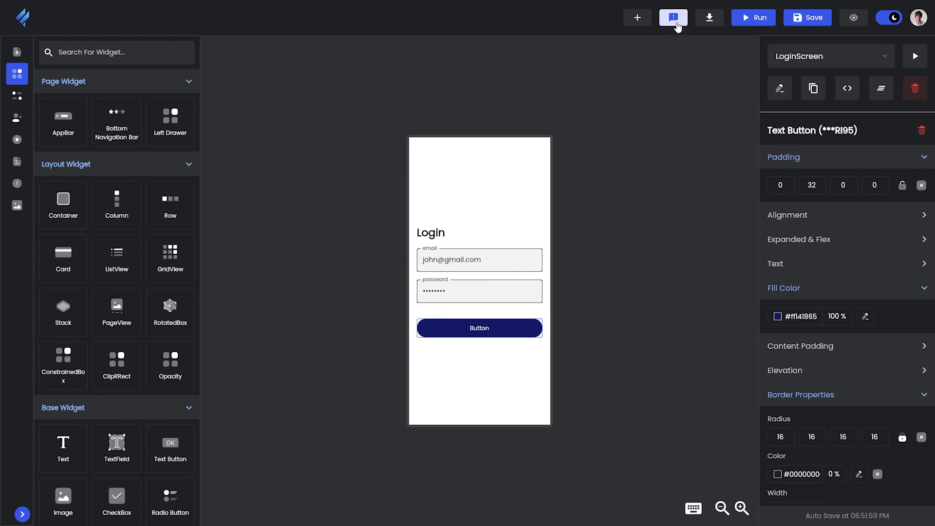
# Step: Write a General Feedback note reading 'nice tools.easy'
pyautogui.click(673, 18)
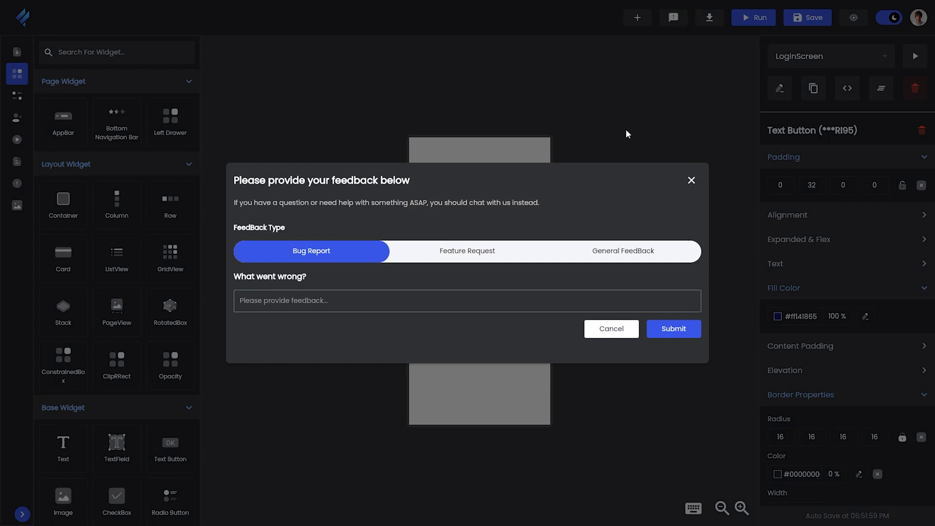
pyautogui.moveTo(442, 259)
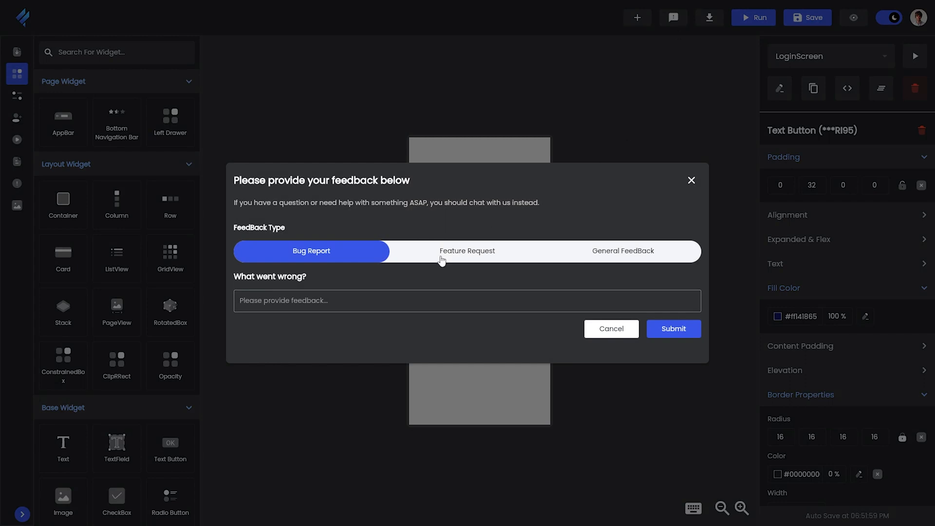
pyautogui.click(467, 250)
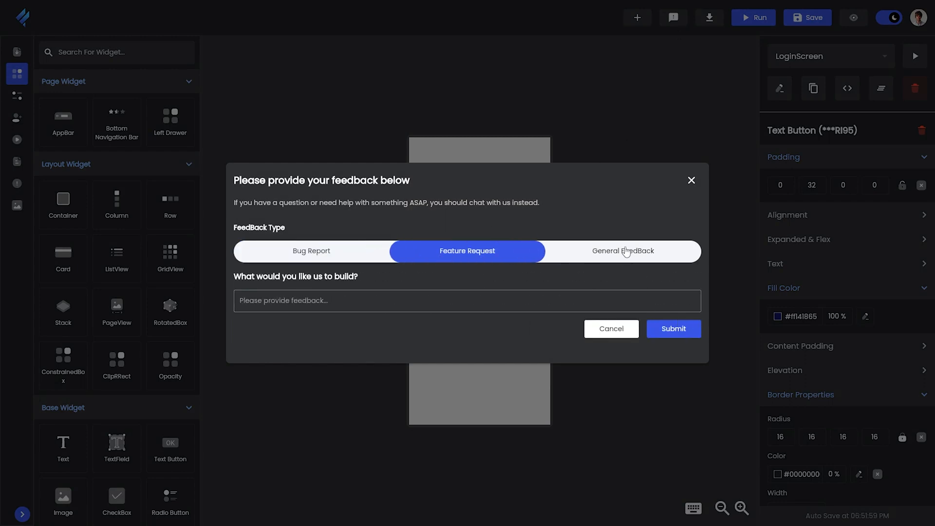
pyautogui.click(622, 250)
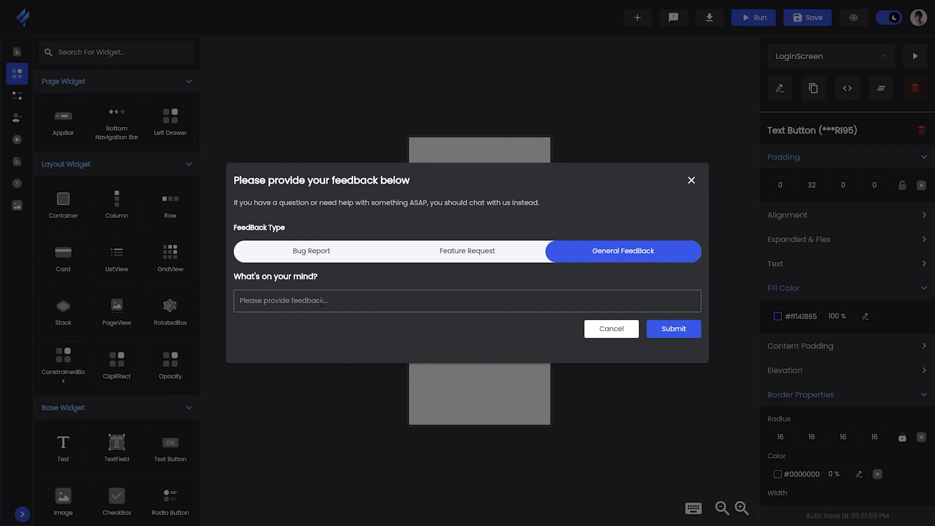
pyautogui.write('nice tools.easy')
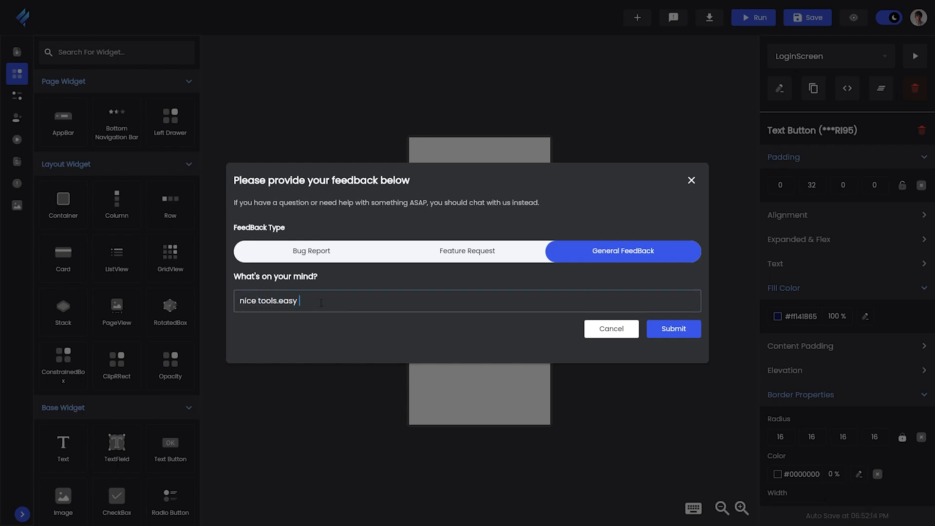
pyautogui.click(672, 328)
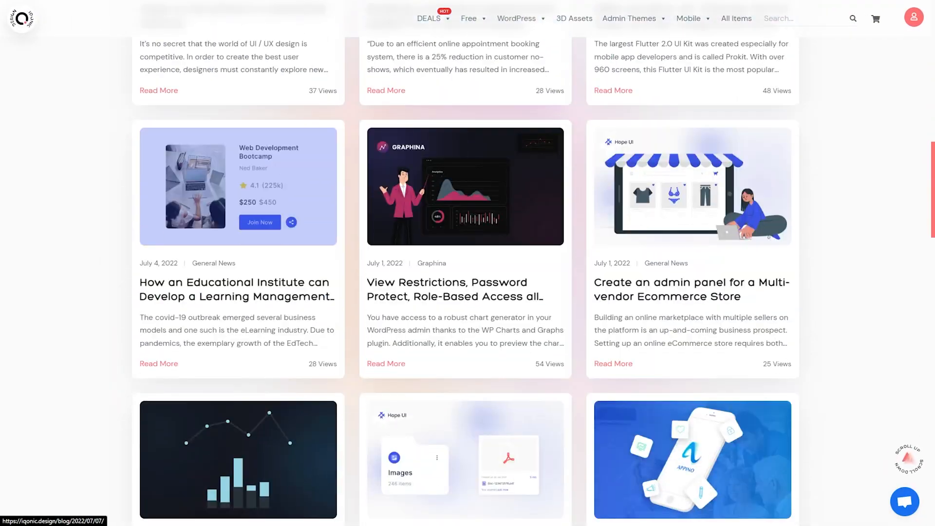
# Step: Scroll the Iqonic Design blog listing down to the June 2022 posts
pyautogui.scroll(-3)
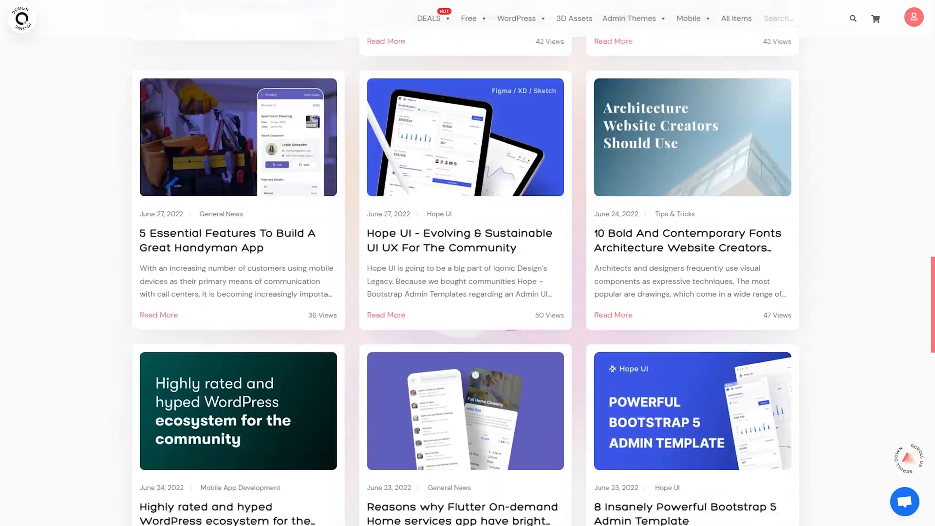